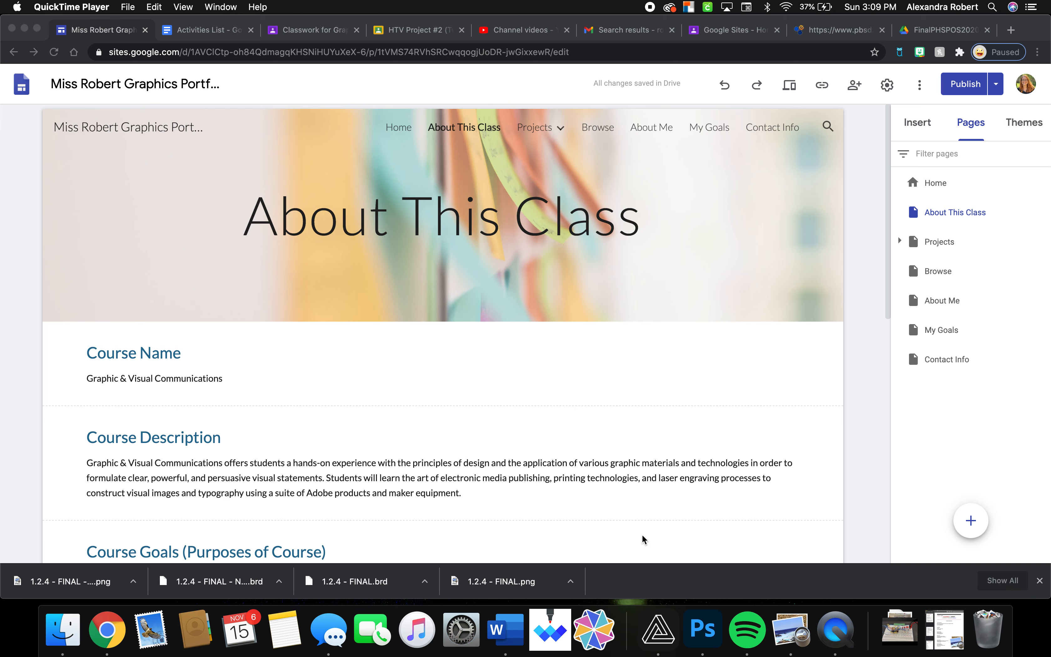
mouse_move(947, 244)
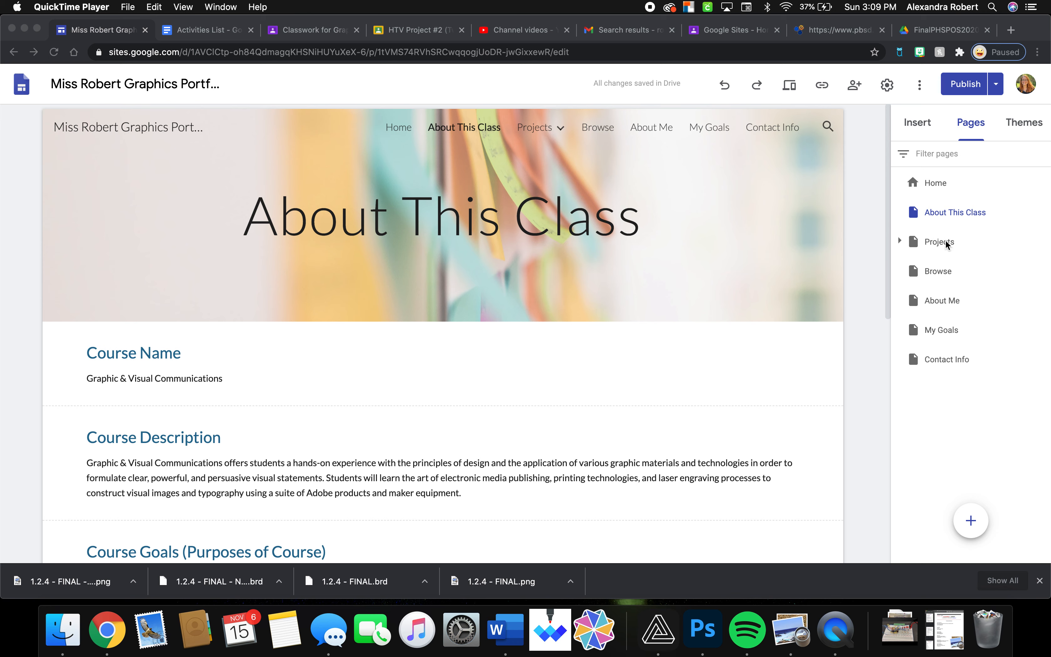
mouse_move(929, 183)
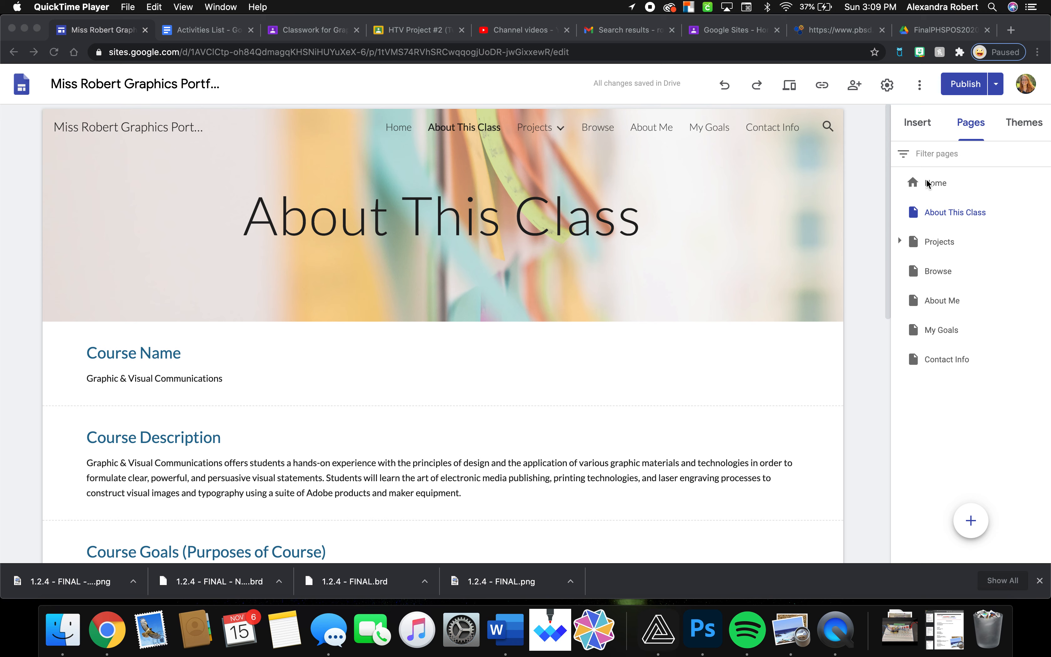
mouse_move(950, 325)
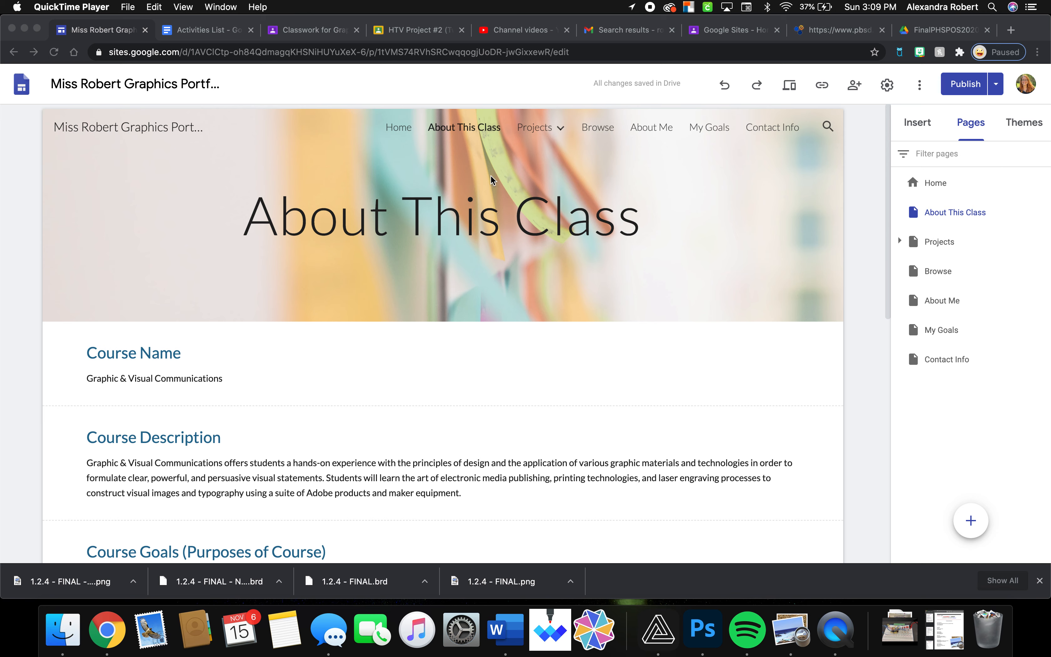
mouse_move(733, 147)
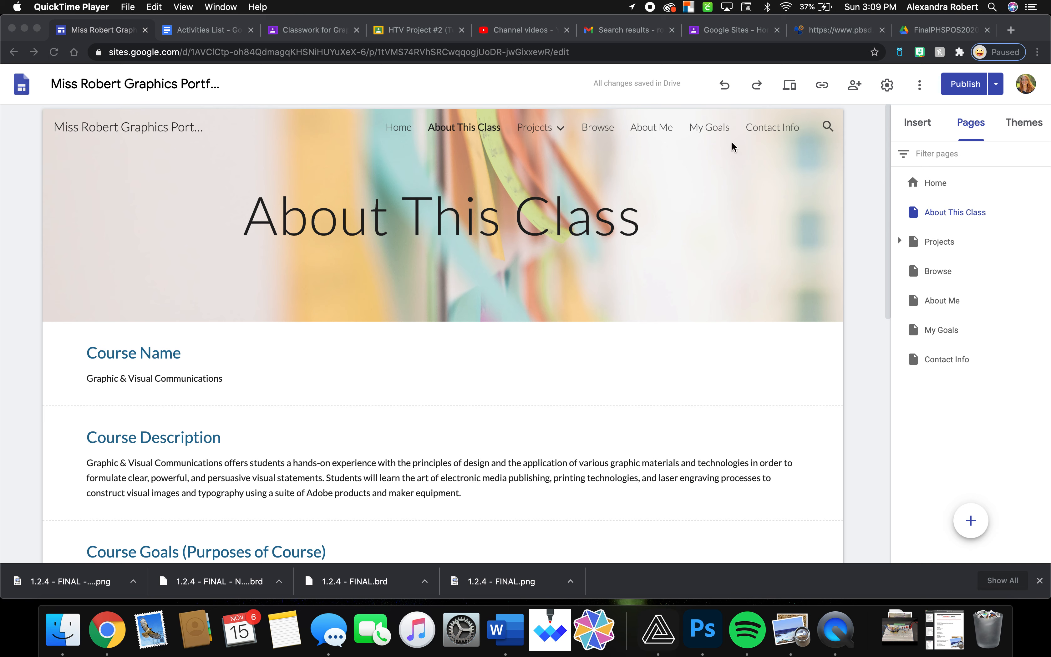
mouse_move(841, 178)
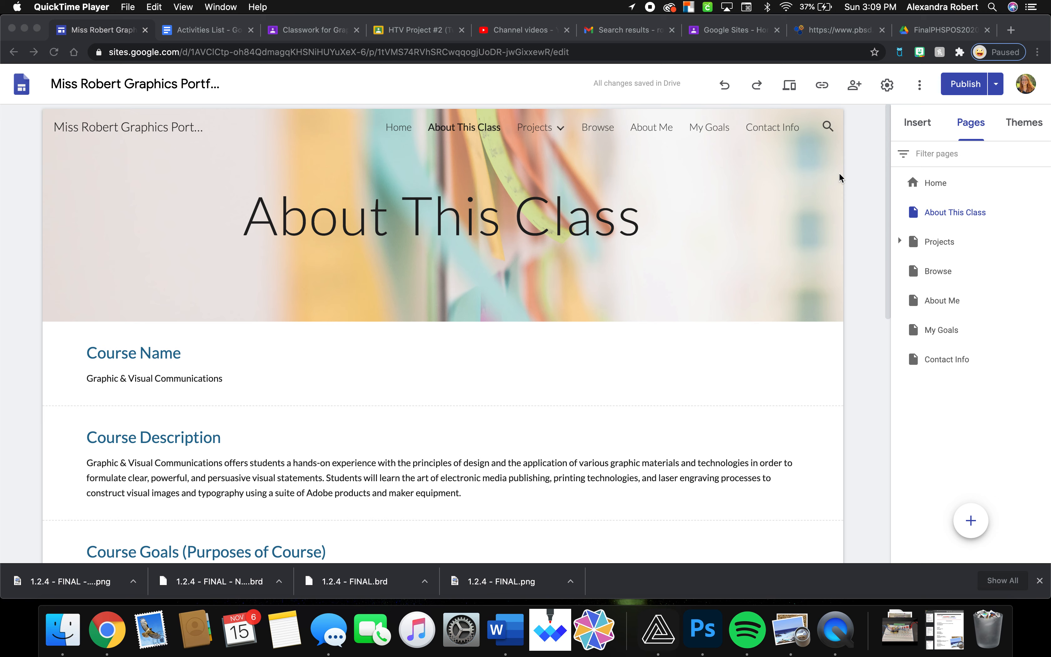
mouse_move(957, 186)
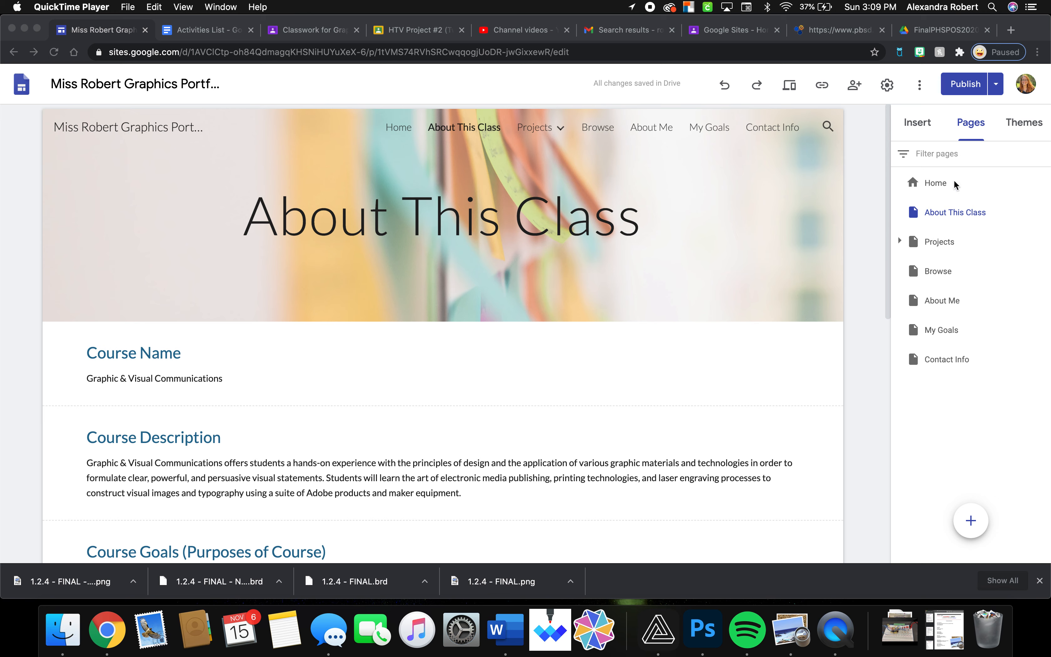
mouse_move(939, 219)
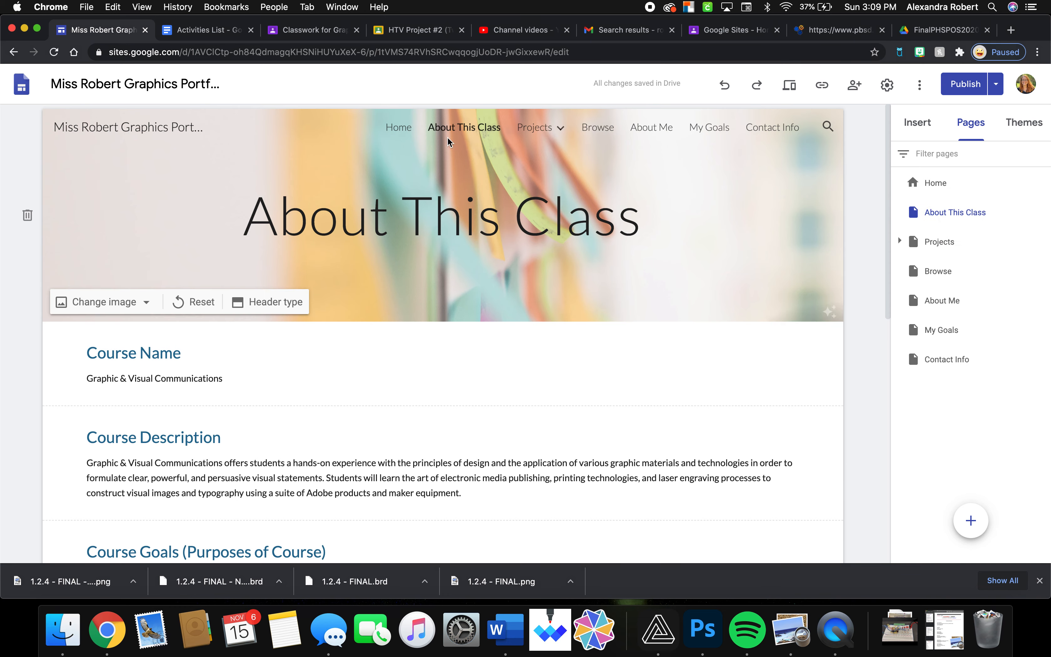
Review the Home page's Course Name and Course Description sections
left_click(398, 128)
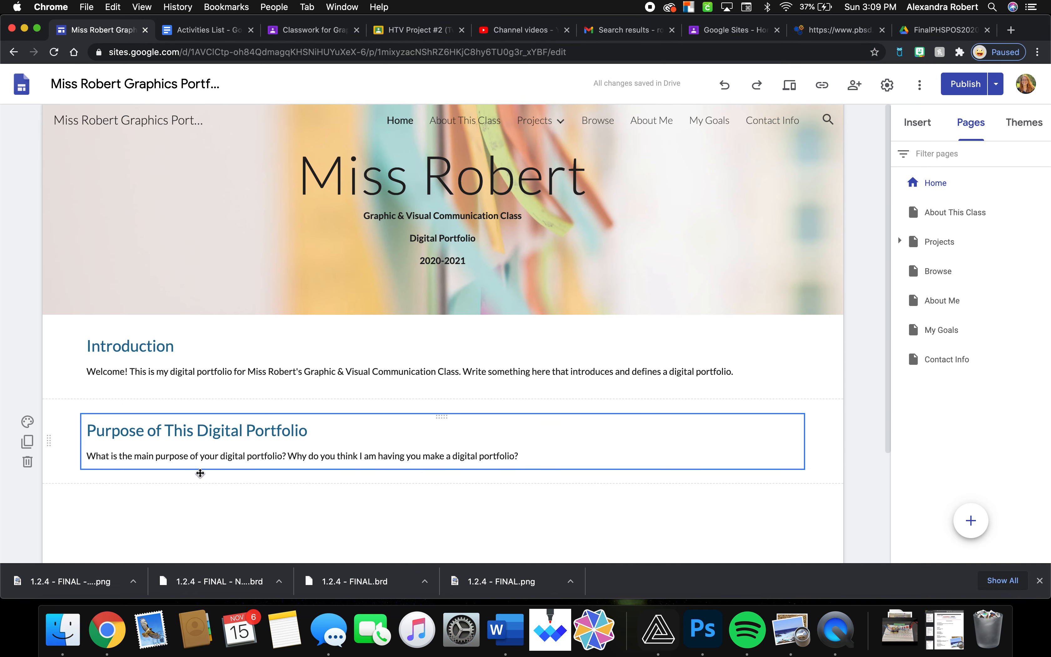
scroll("down", 3)
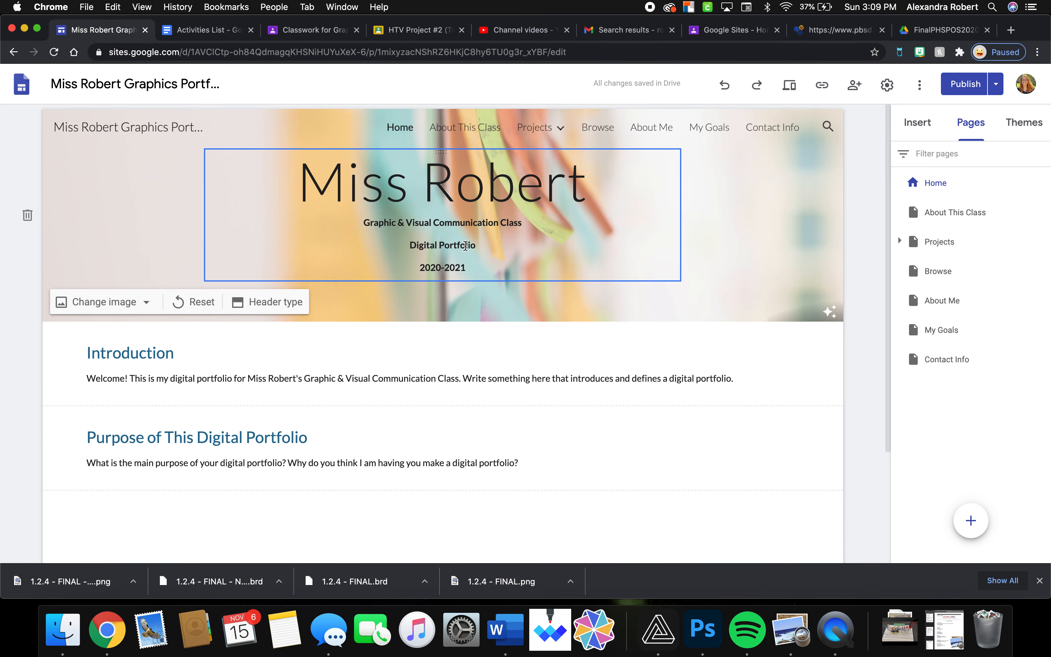
mouse_move(461, 150)
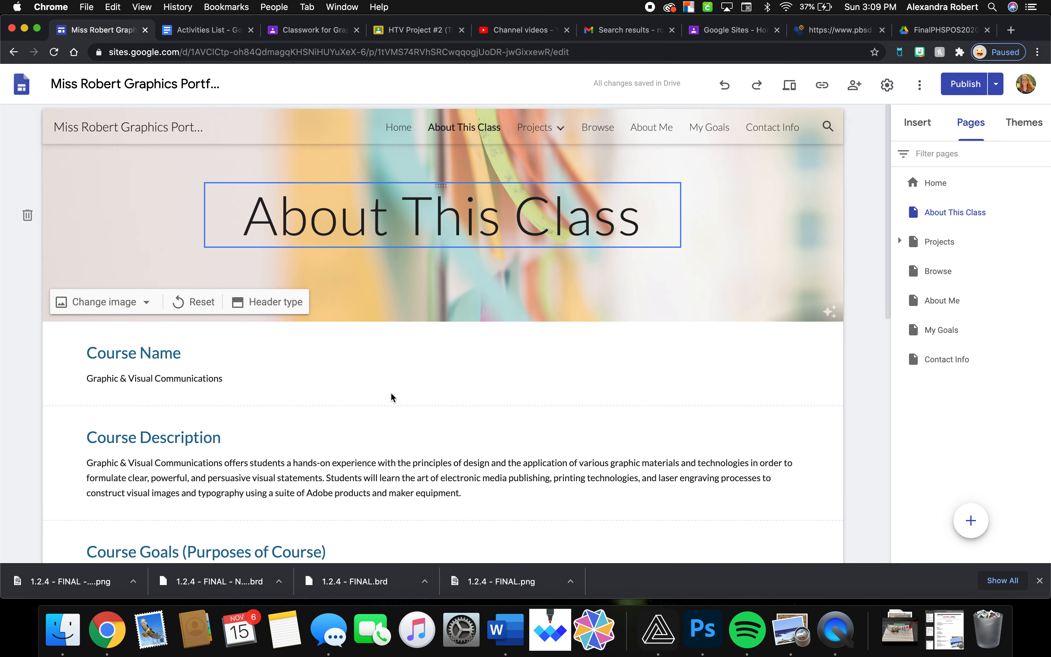
scroll("down", 3)
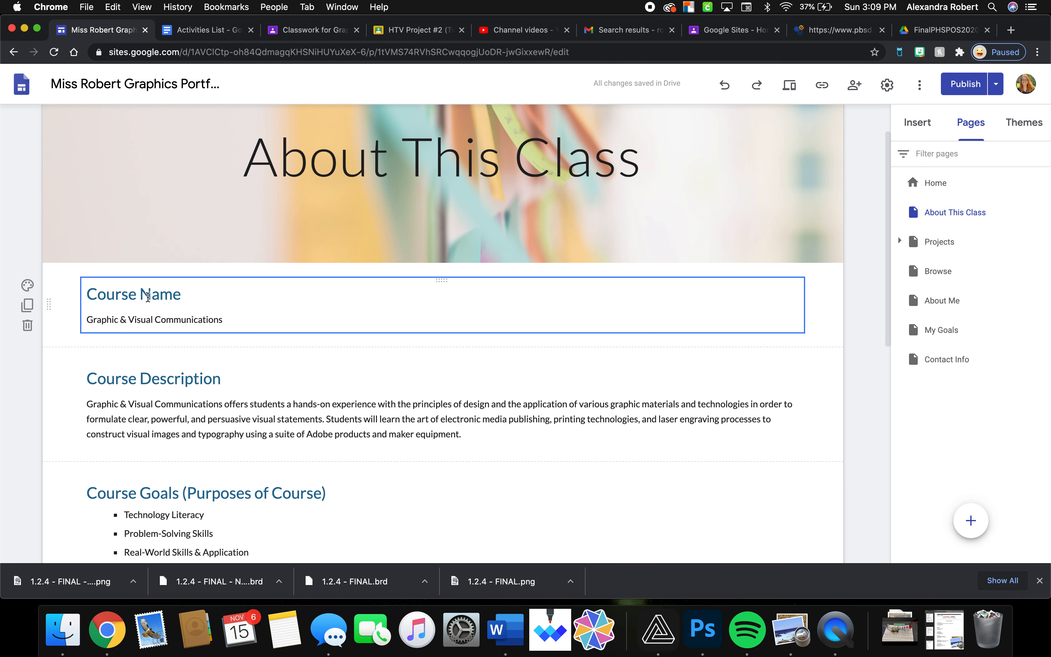
left_click(154, 378)
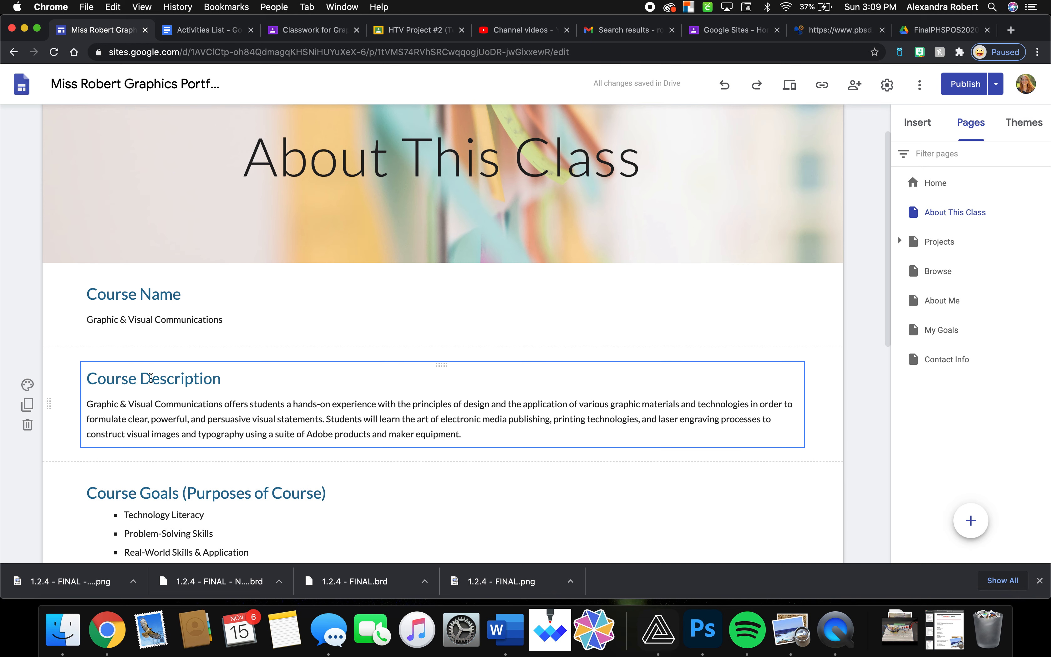
scroll("down", 3)
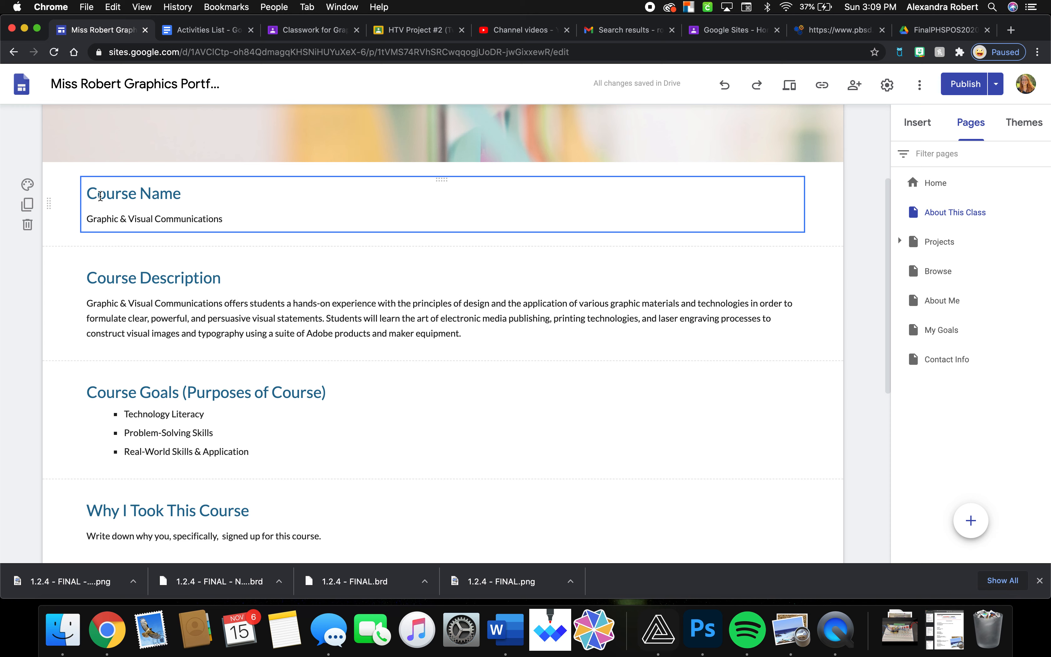
mouse_move(133, 180)
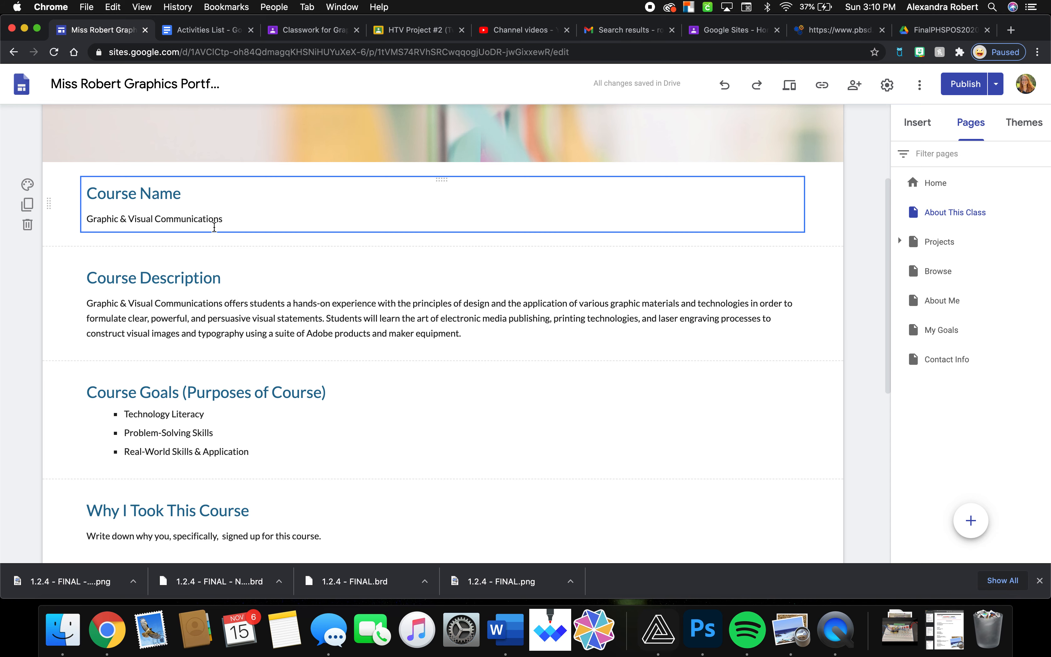
left_click(182, 250)
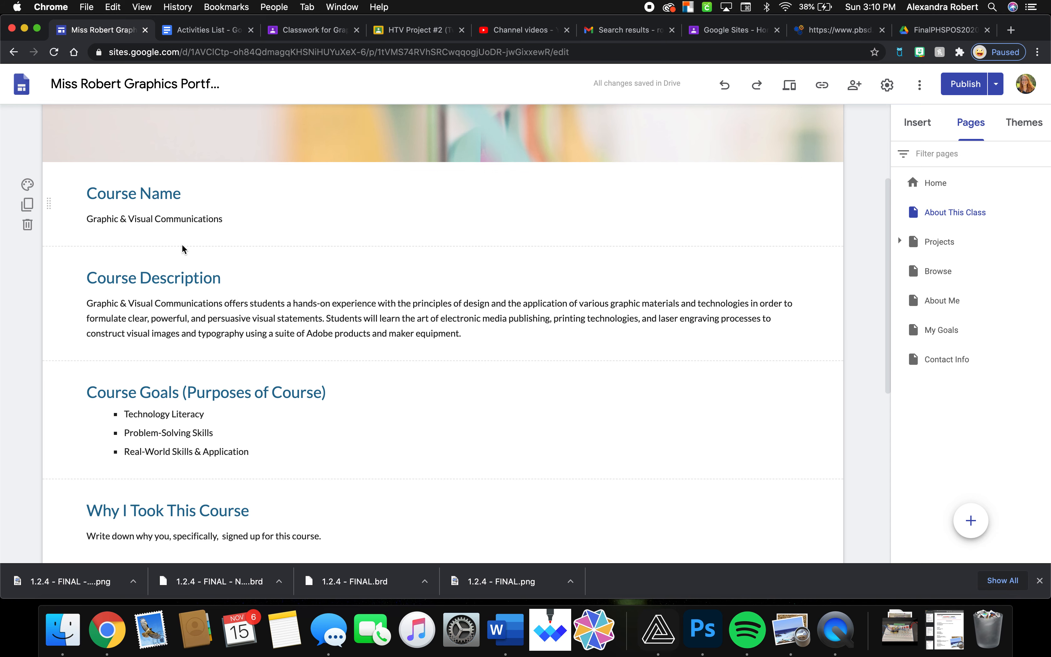
left_click(275, 318)
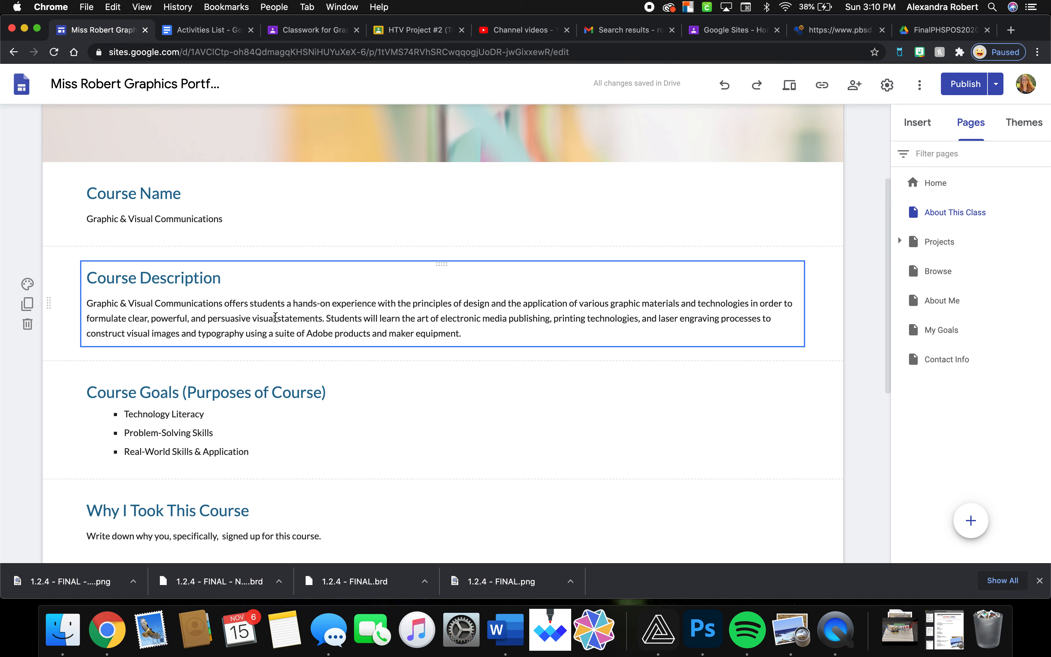
mouse_move(338, 330)
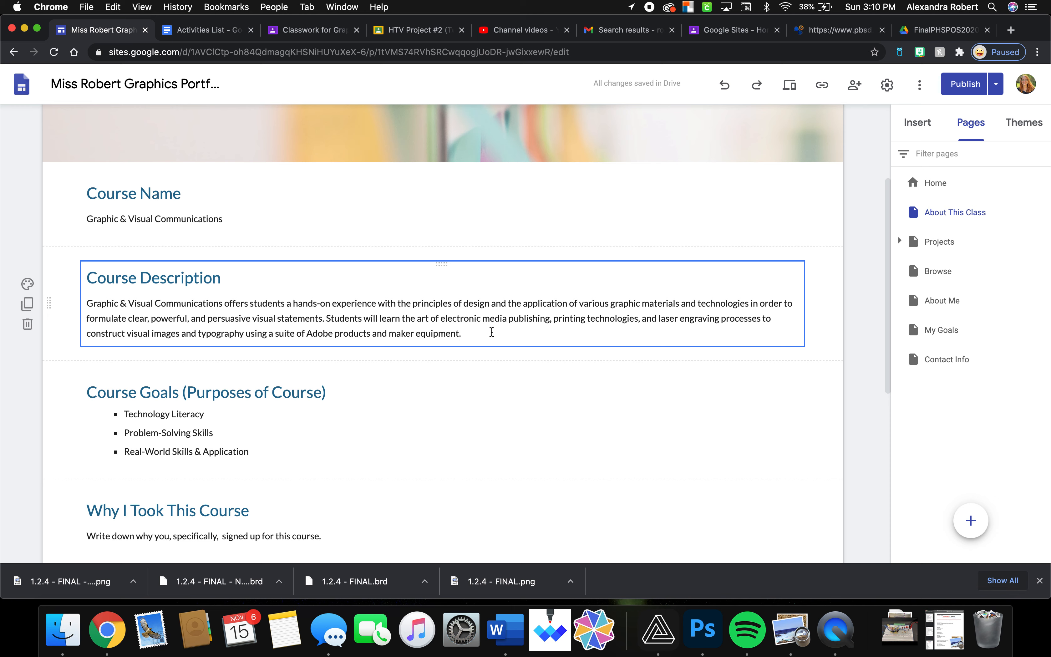
mouse_move(203, 306)
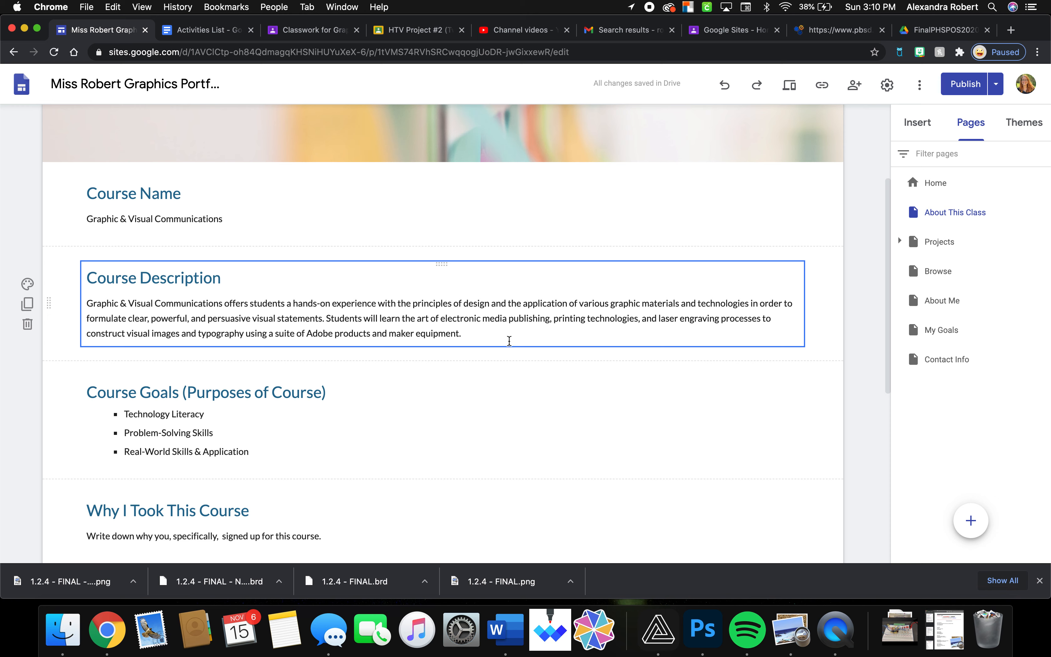
scroll("down", 3)
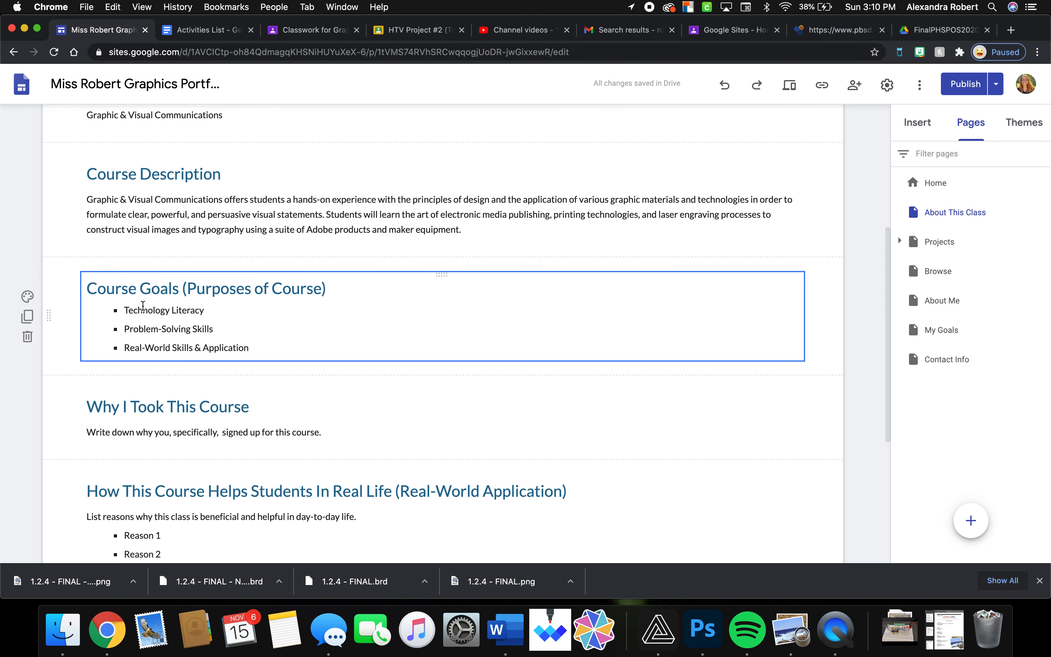
mouse_move(198, 331)
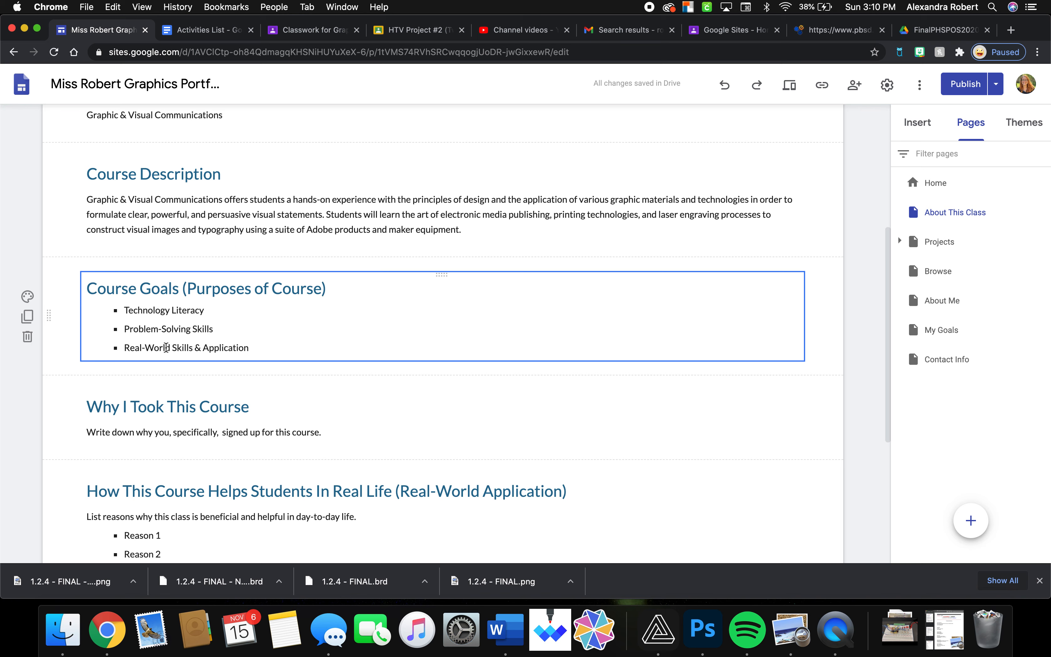
mouse_move(205, 312)
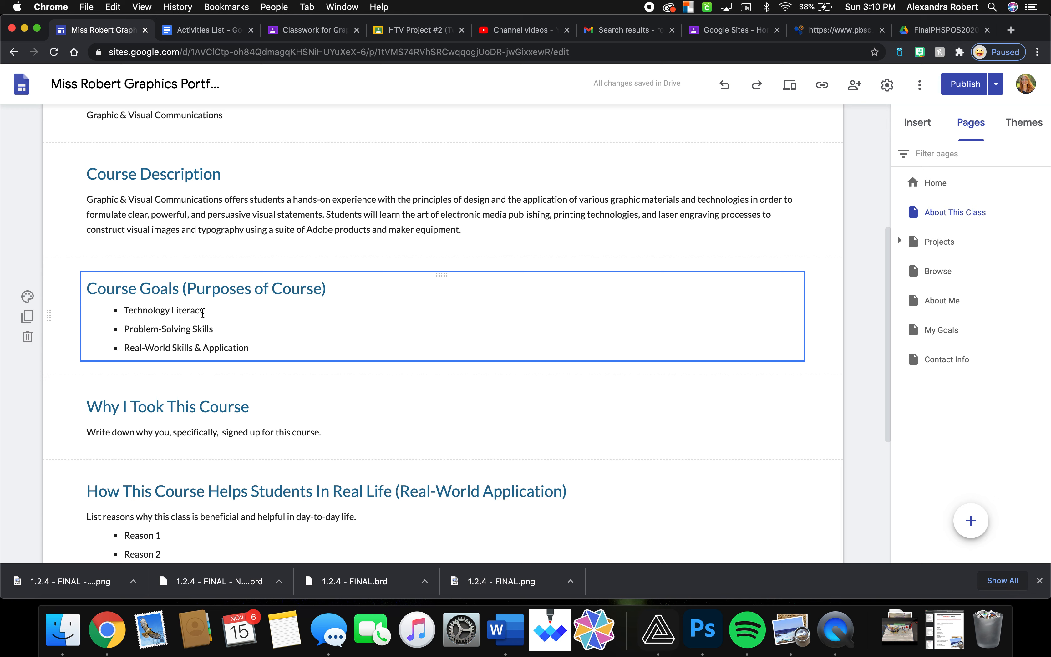
mouse_move(134, 328)
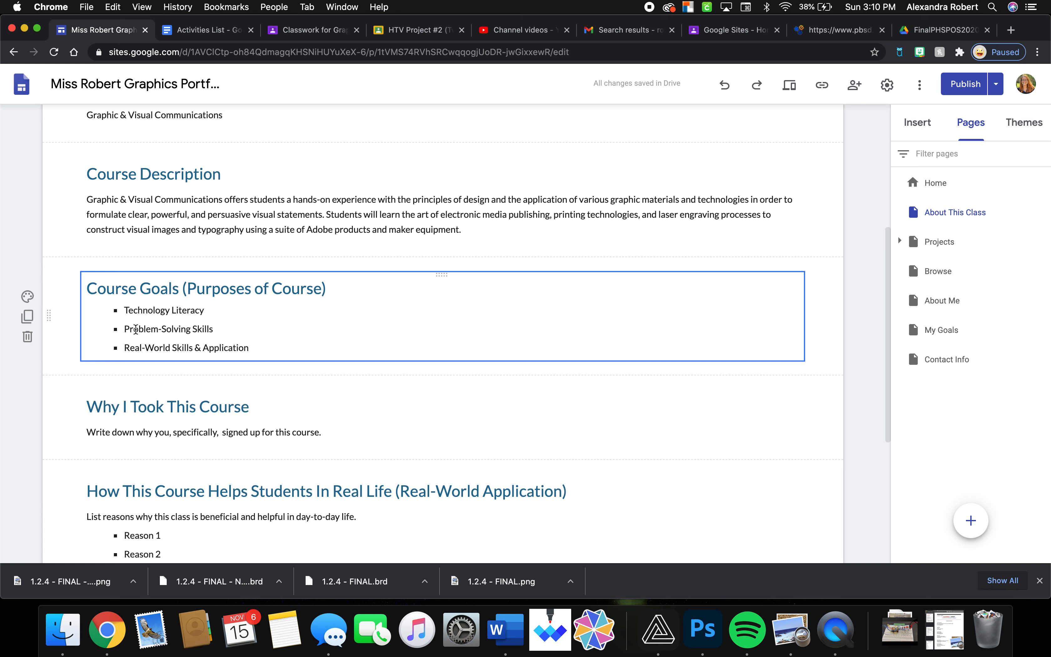
mouse_move(172, 331)
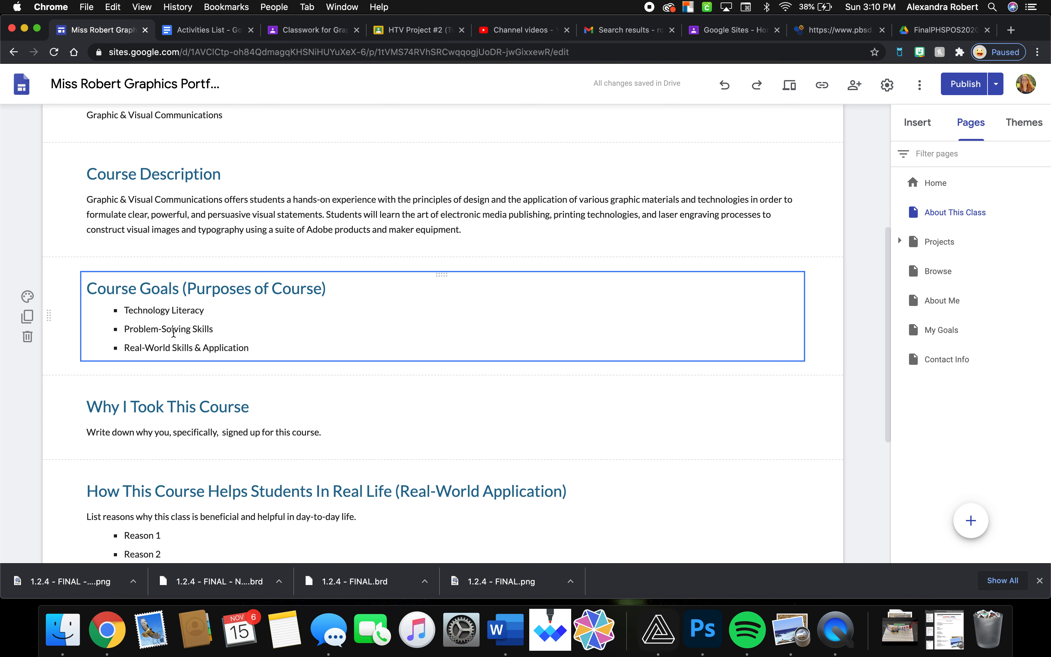
Review the Why I Took This Course, Course Goals and real-world application sections
left_click(167, 417)
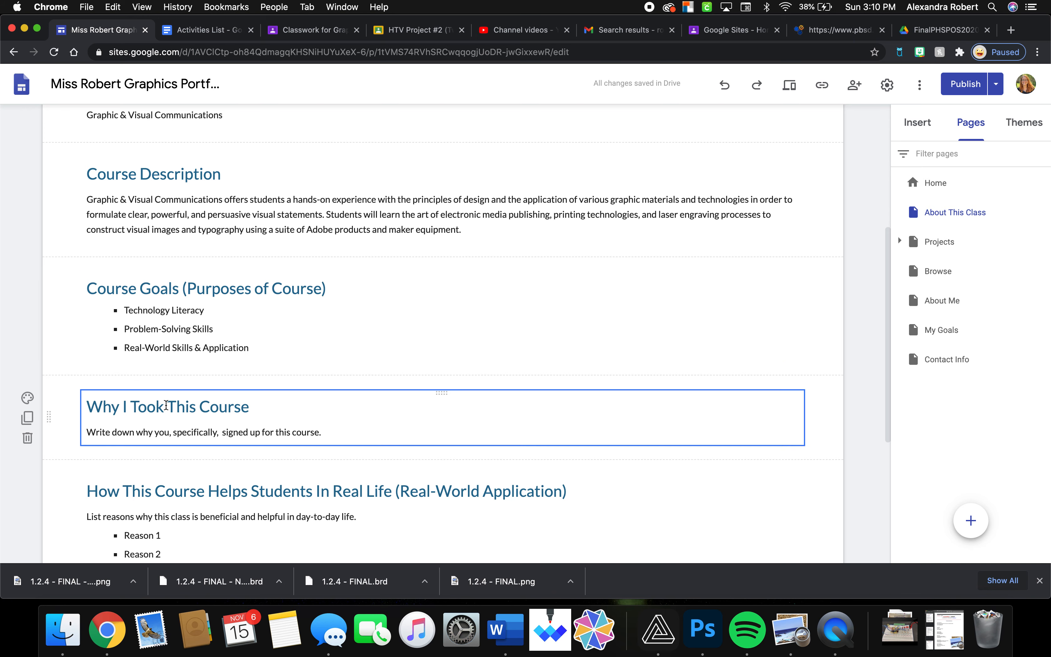
scroll("down", 3)
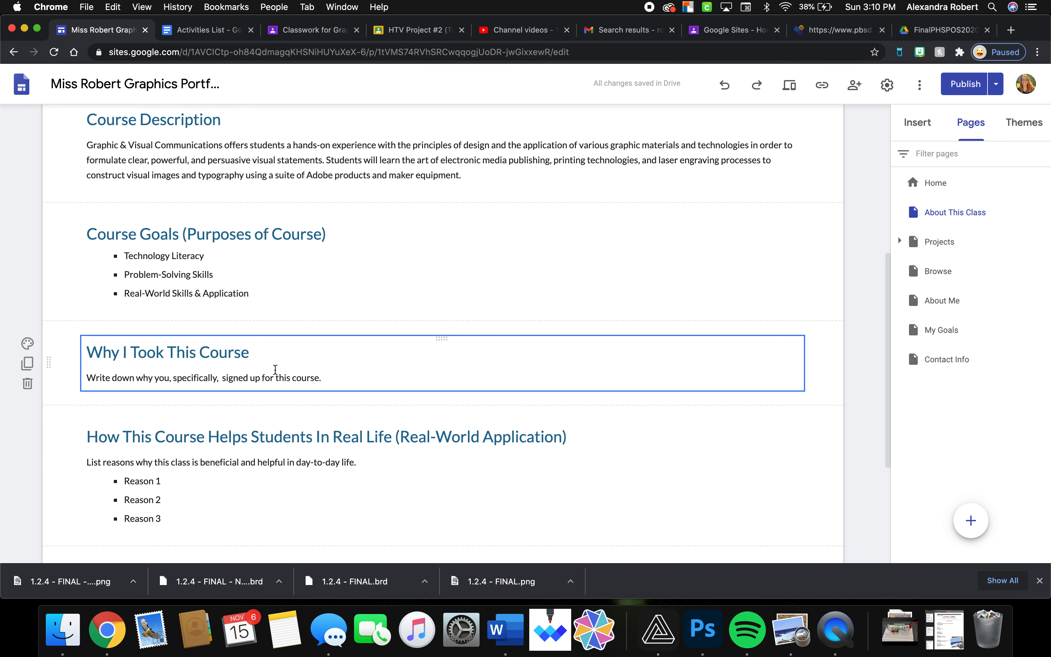
mouse_move(218, 383)
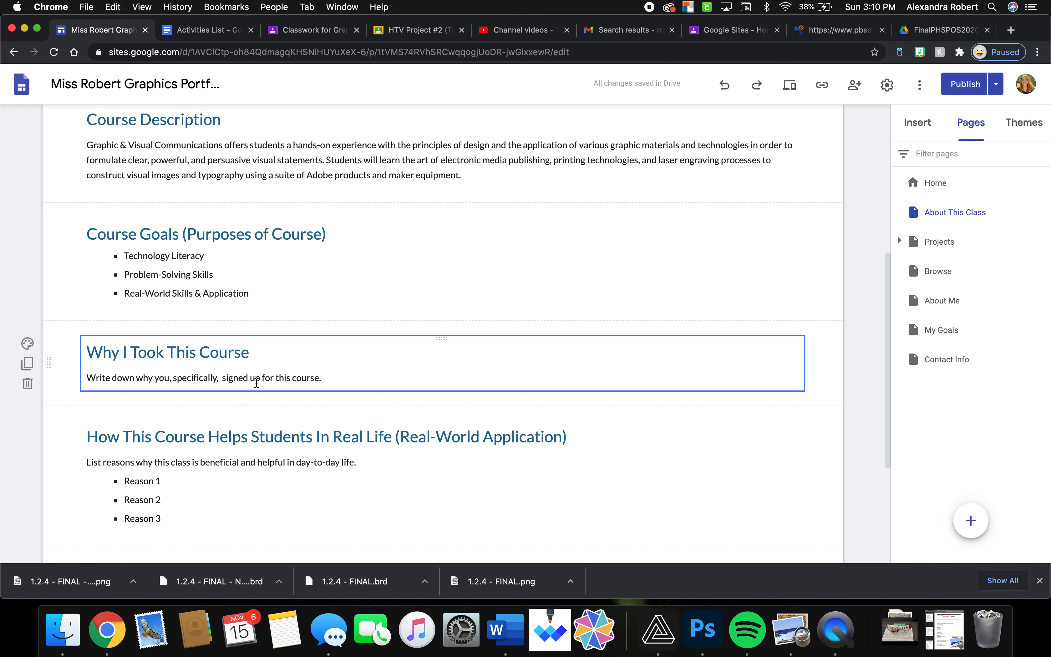
mouse_move(150, 382)
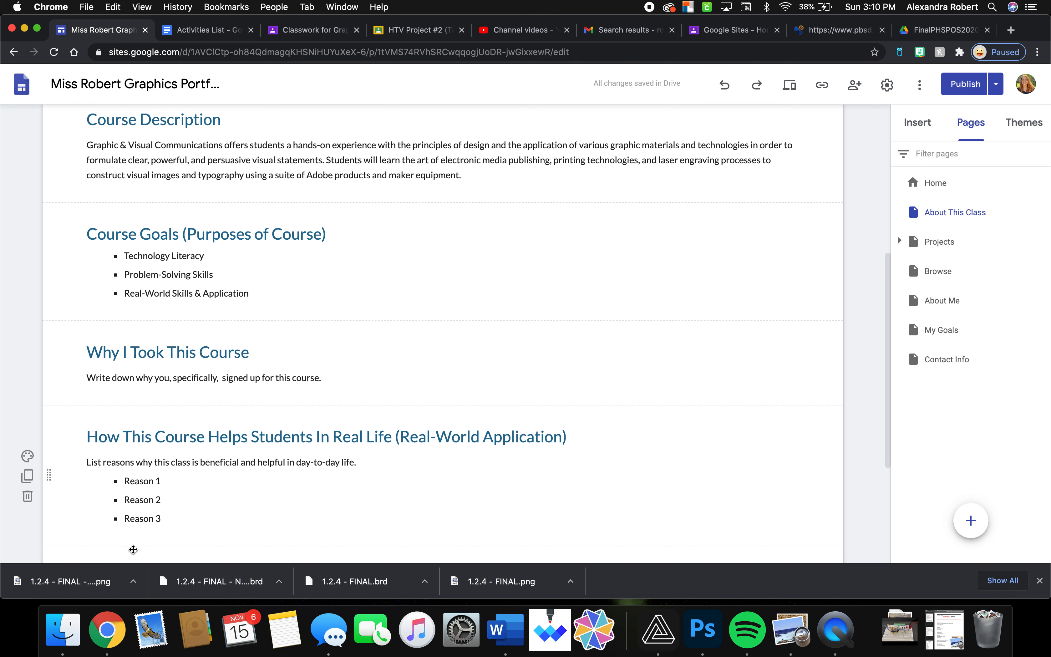
scroll("down", 3)
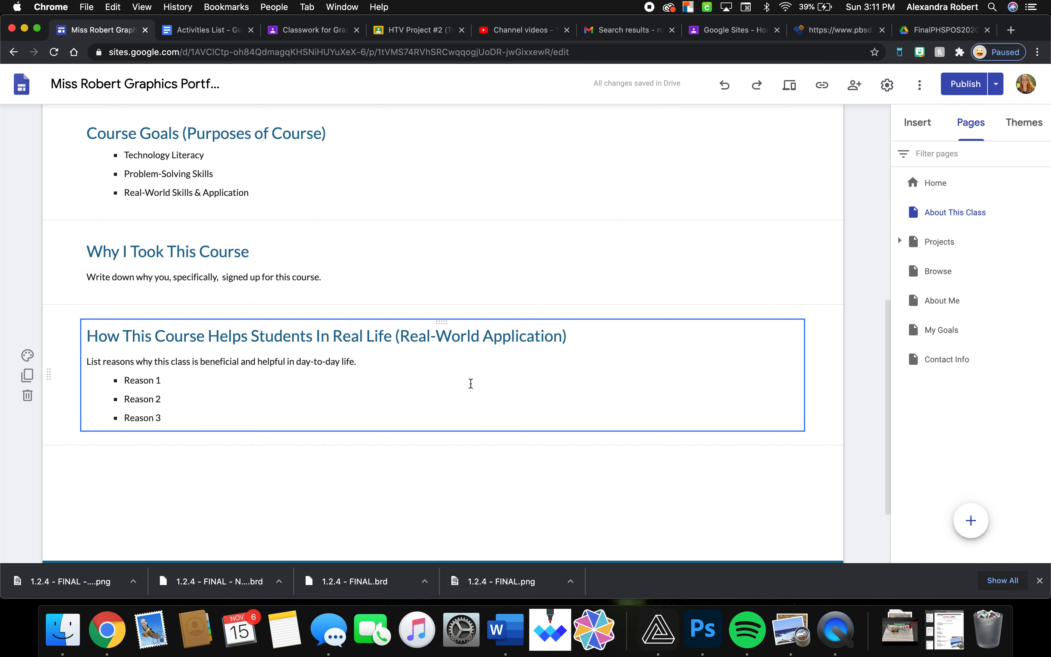
mouse_move(148, 427)
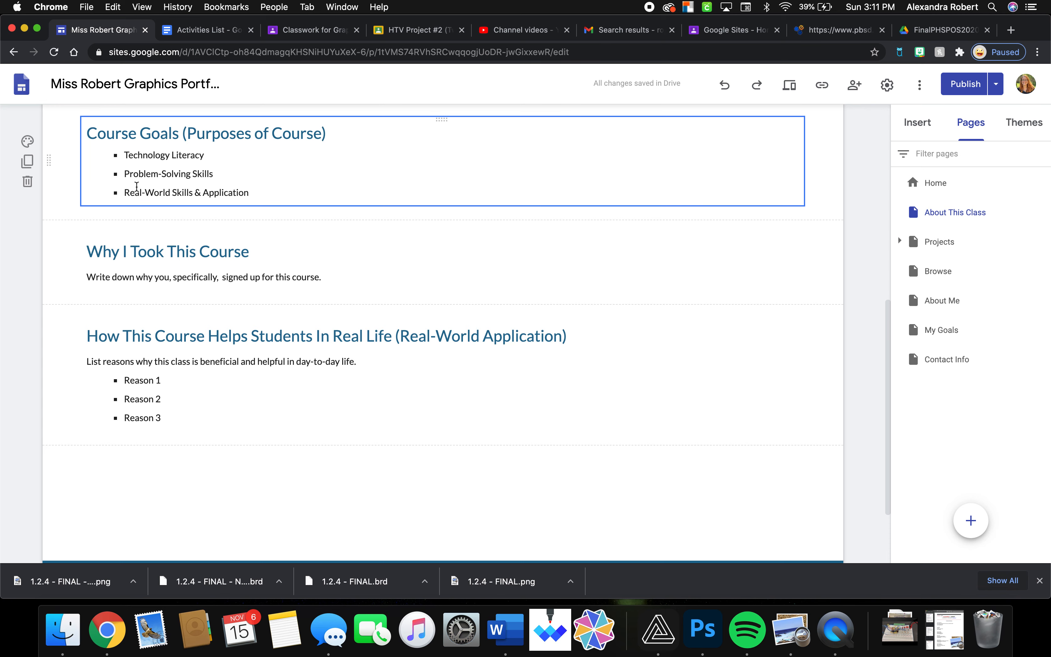
left_click(178, 398)
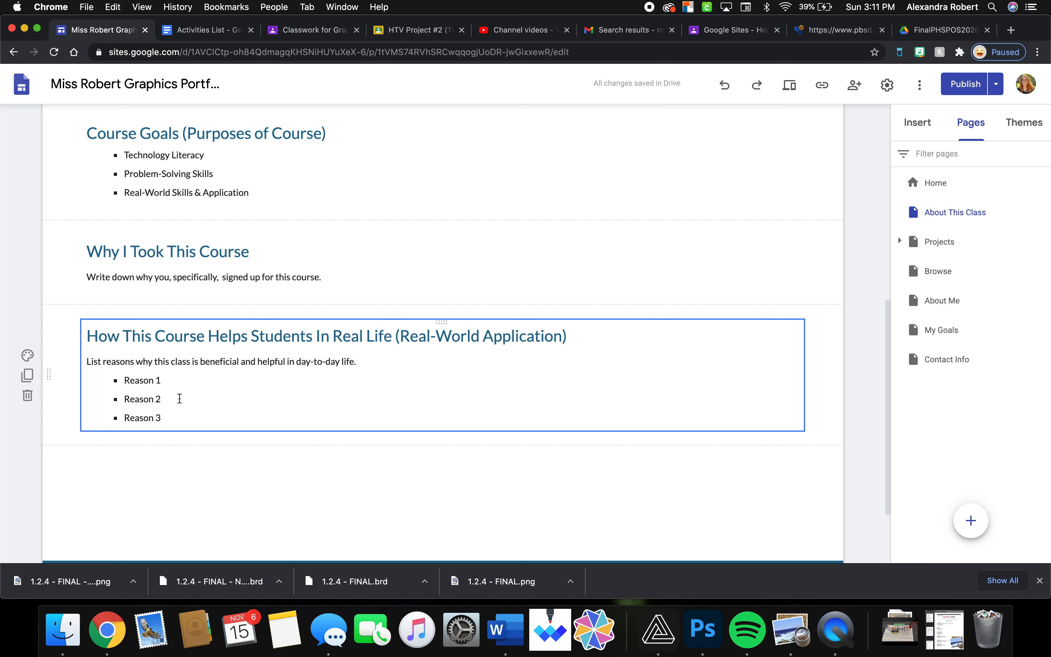
left_click(178, 293)
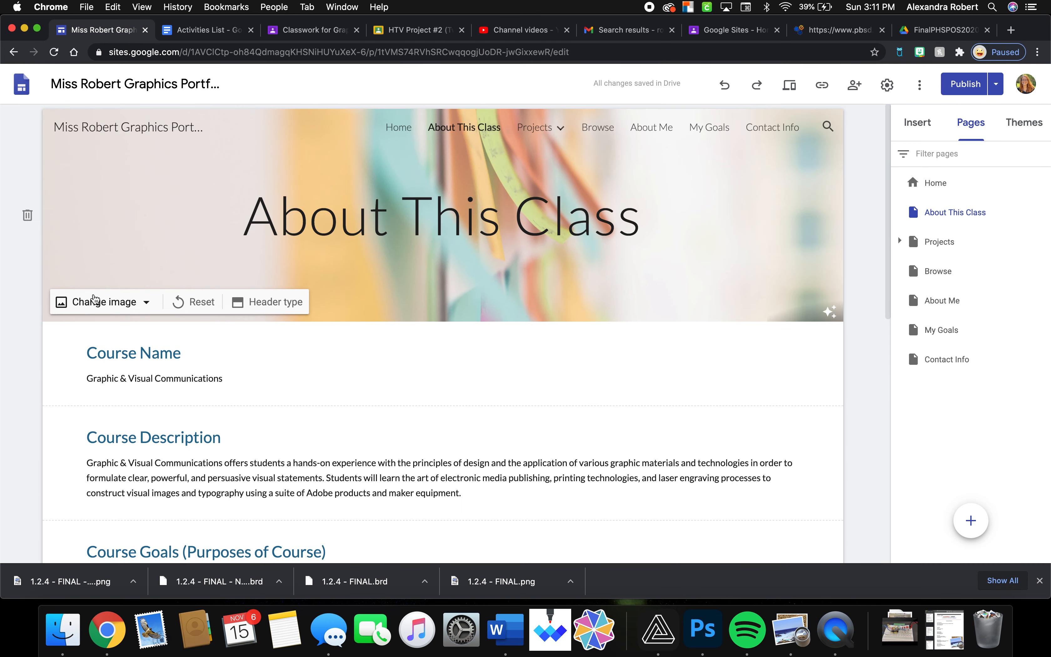
Browse the stock image gallery for the page header without changing it
left_click(103, 302)
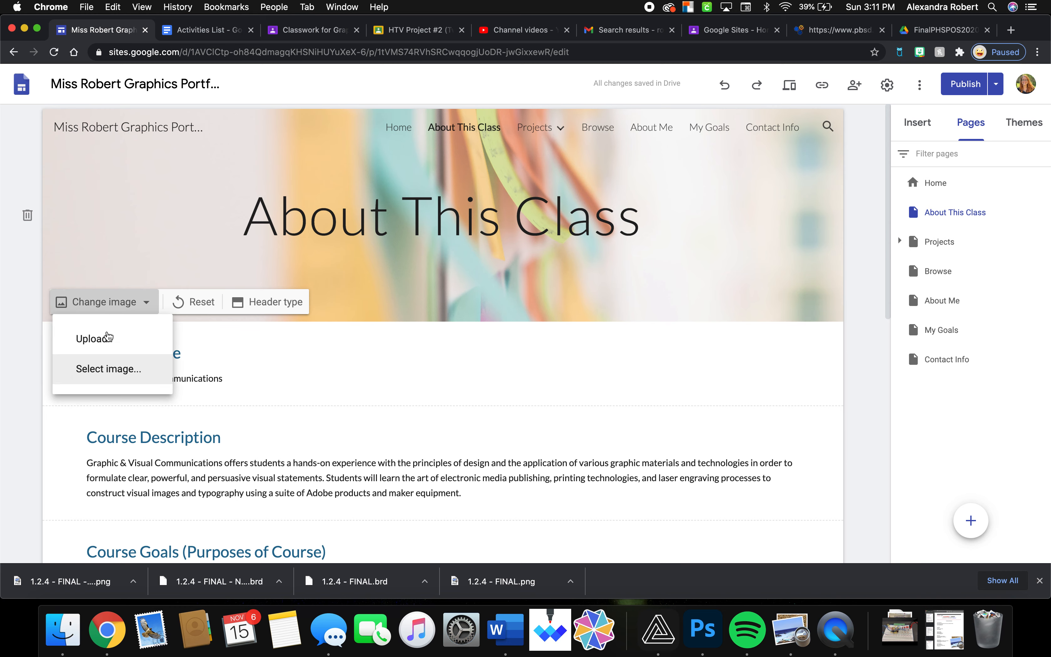
left_click(108, 368)
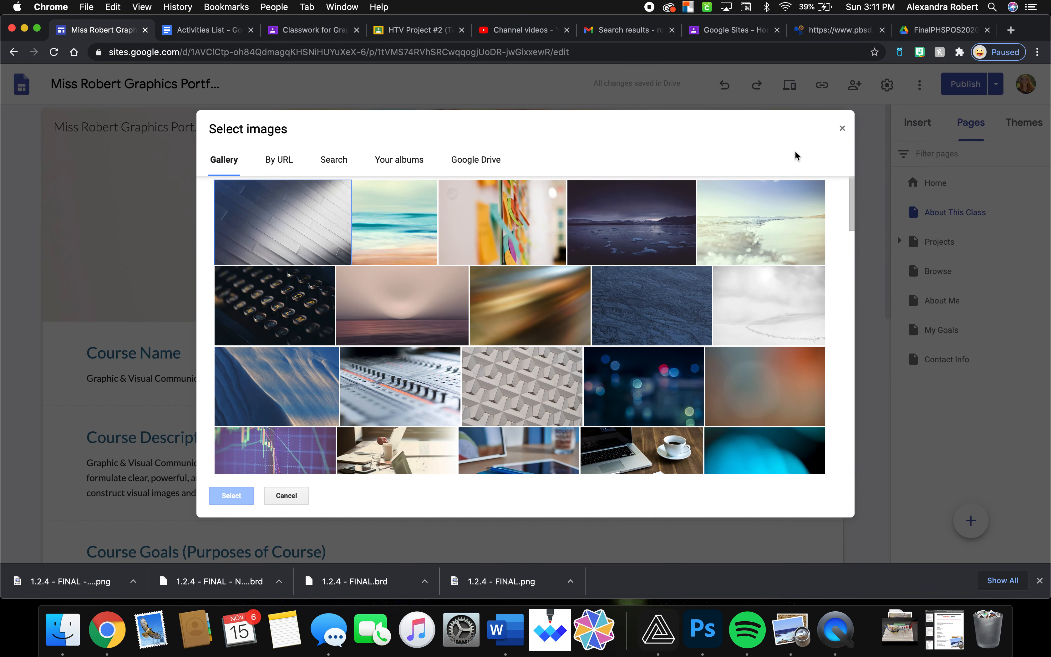
left_click(285, 496)
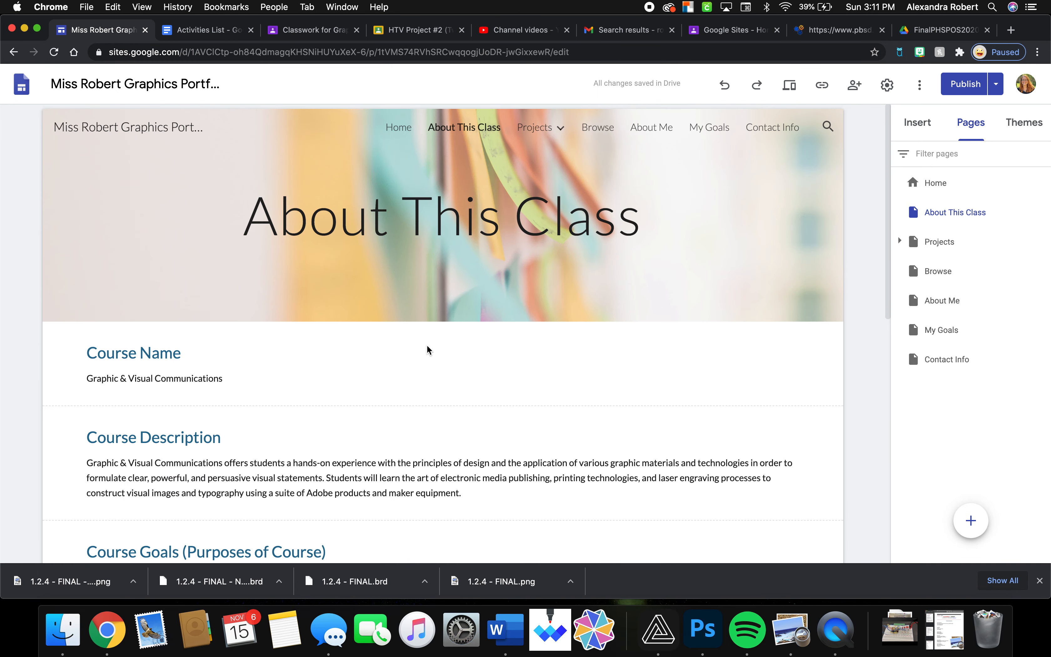
left_click(442, 216)
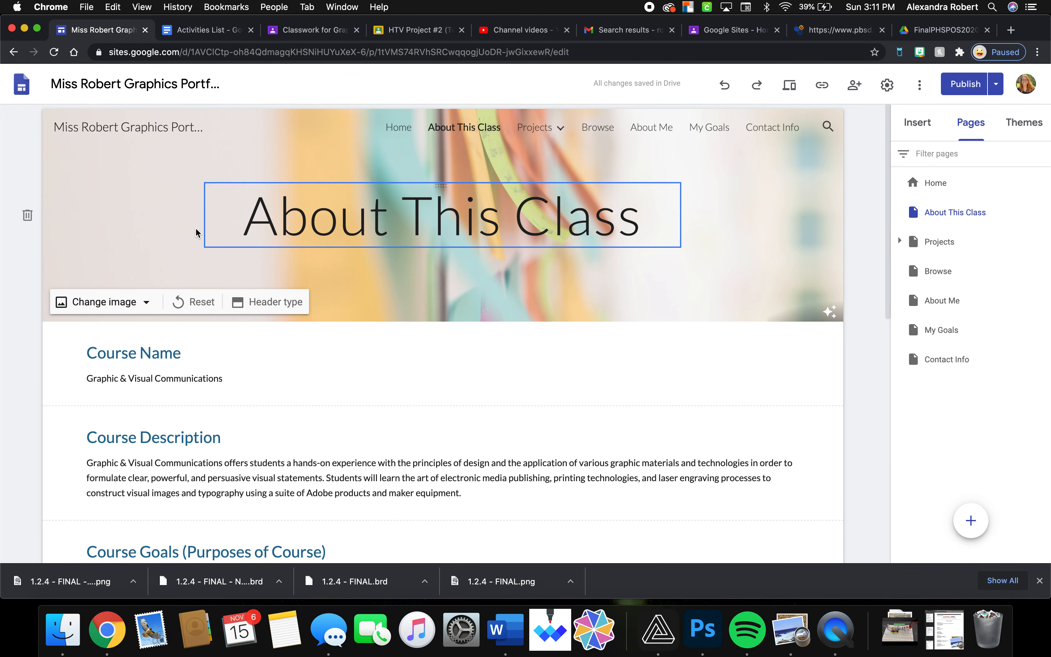
left_click(102, 301)
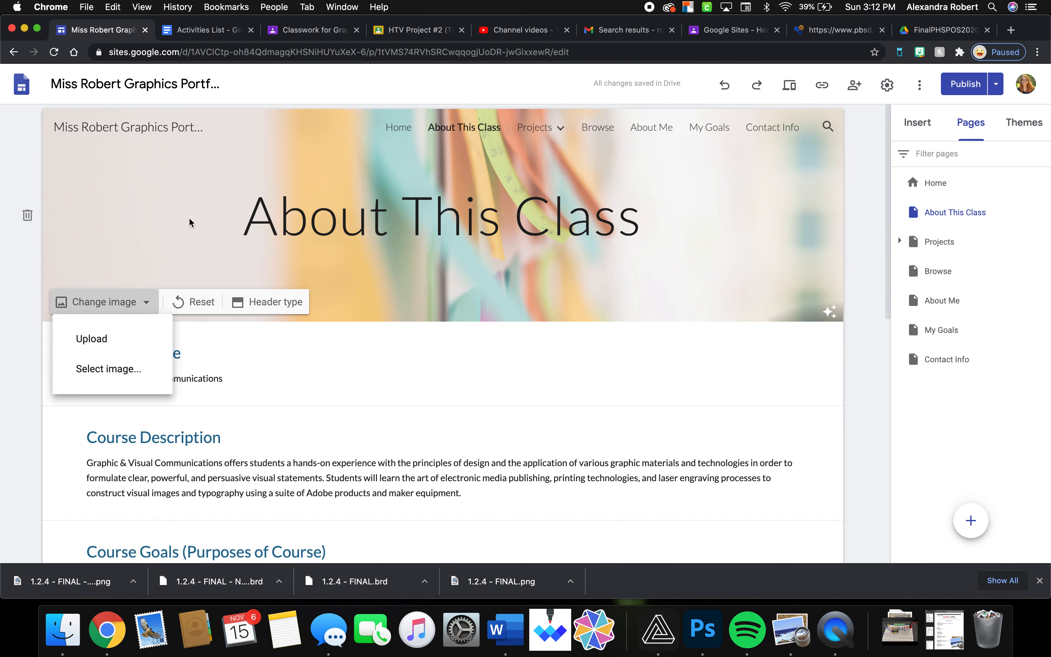
mouse_move(92, 338)
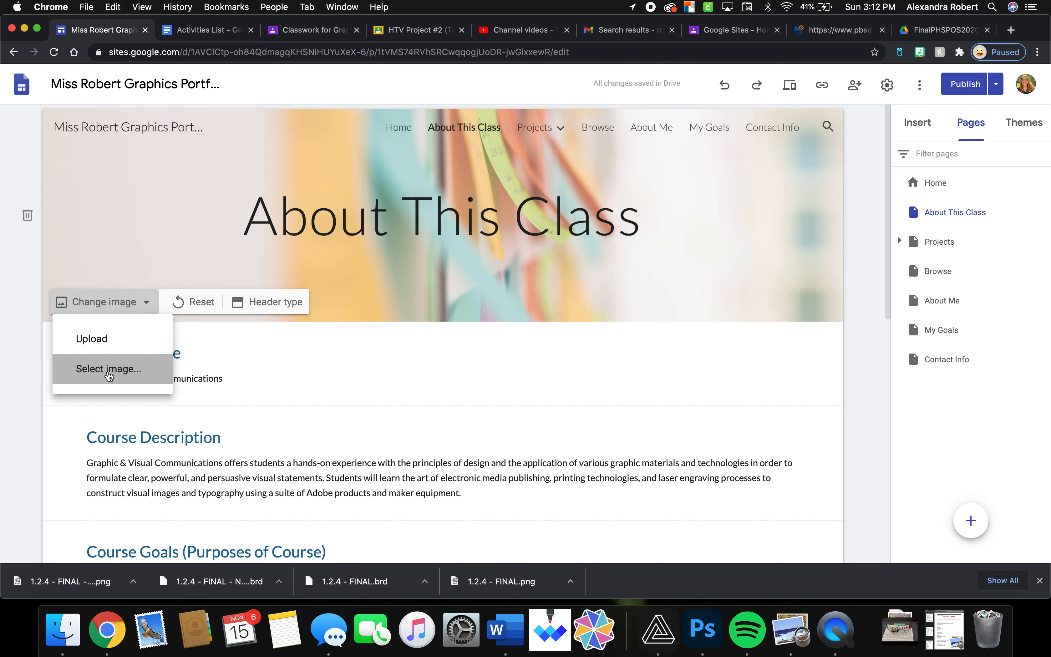
left_click(107, 369)
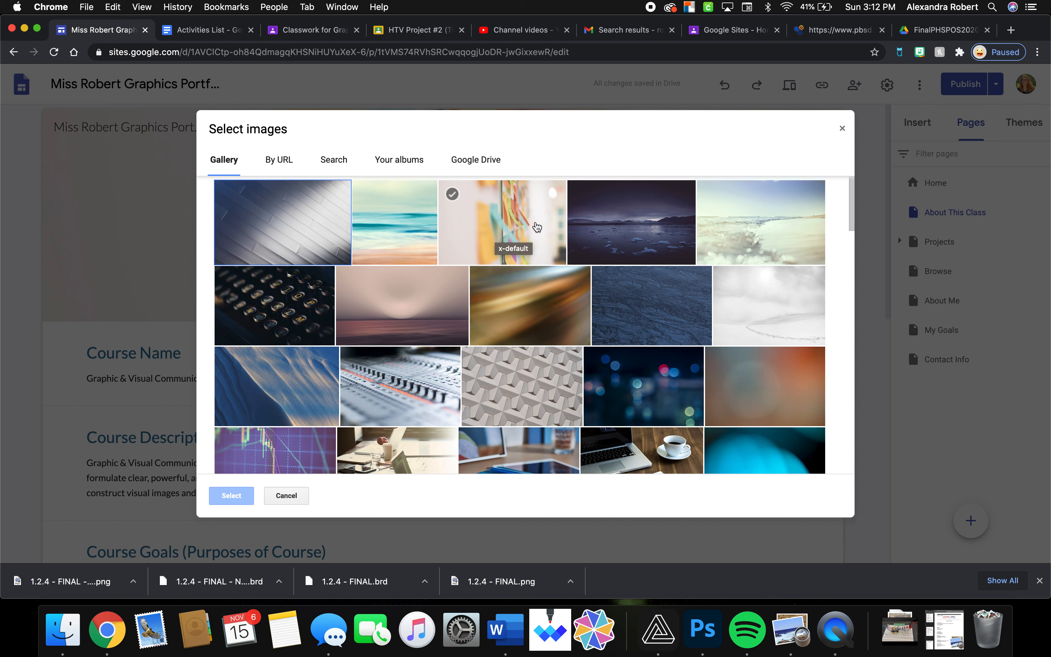
scroll("down", 3)
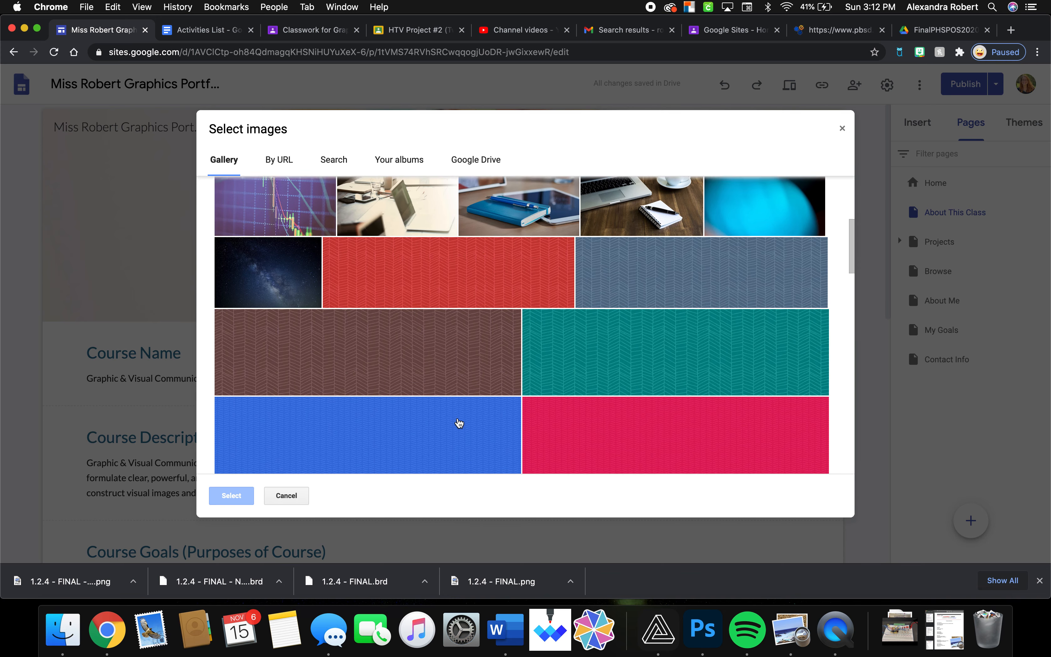
scroll("down", 3)
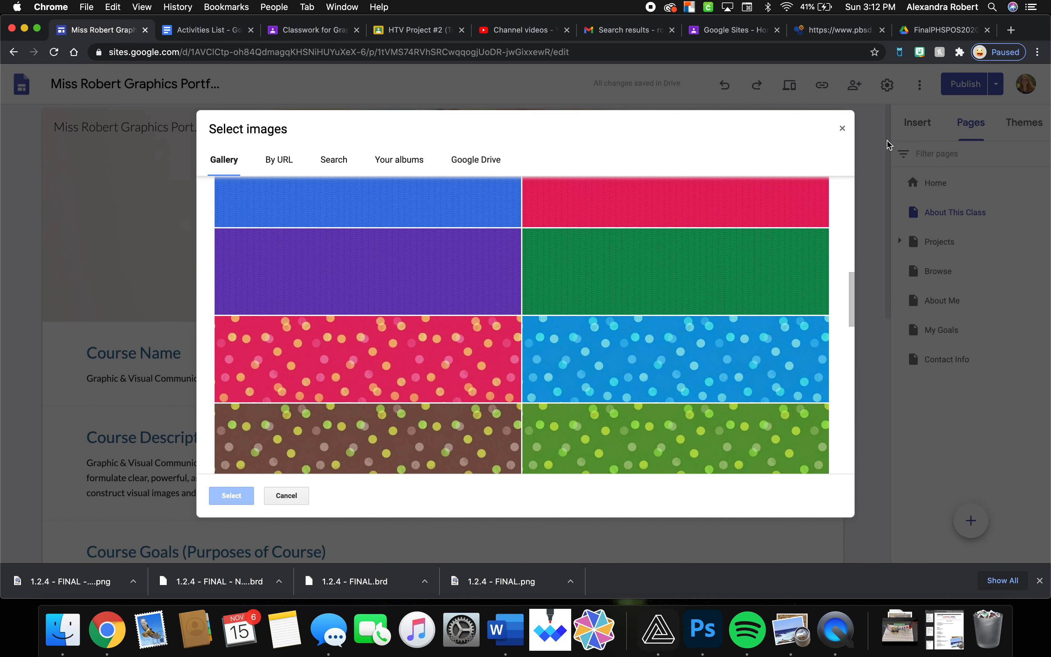
left_click(286, 496)
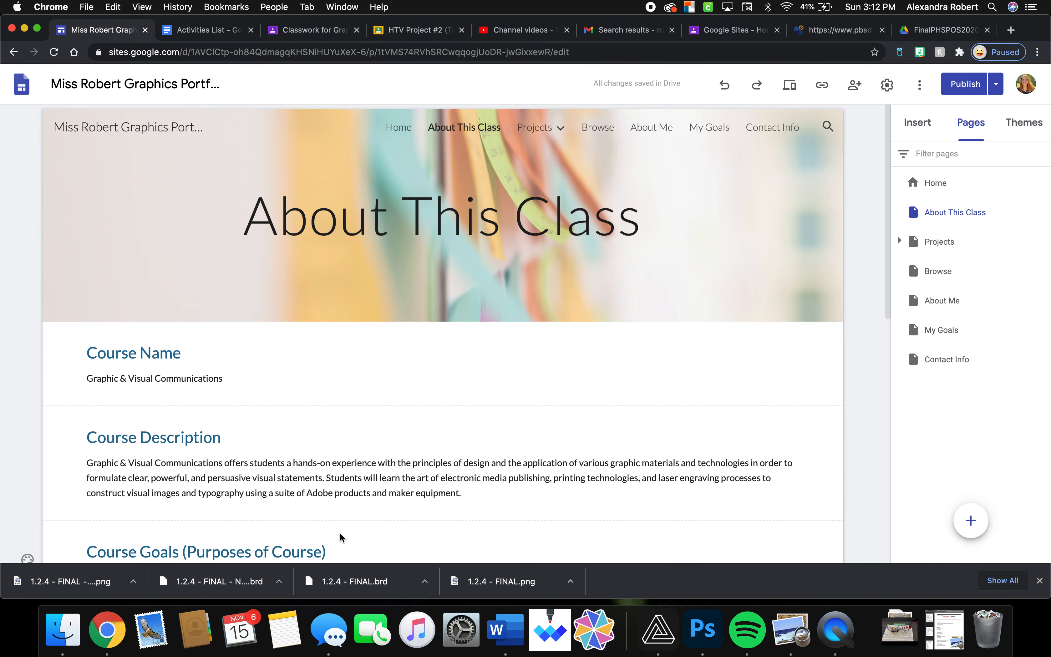
mouse_move(341, 534)
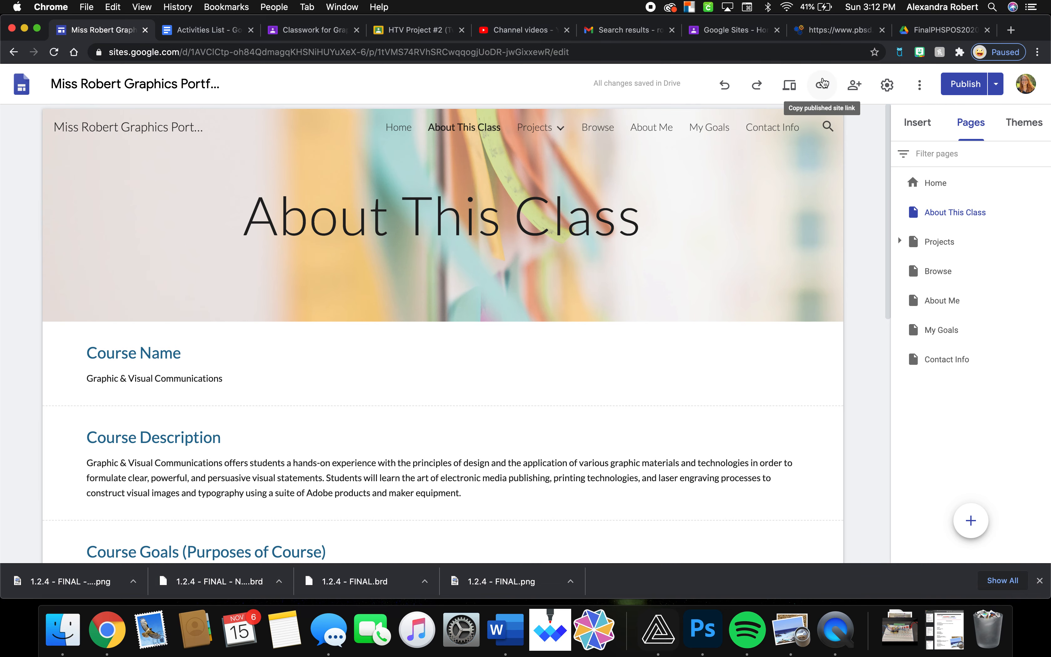
Copy the site's published link and switch to the Google Classroom assignment
left_click(823, 85)
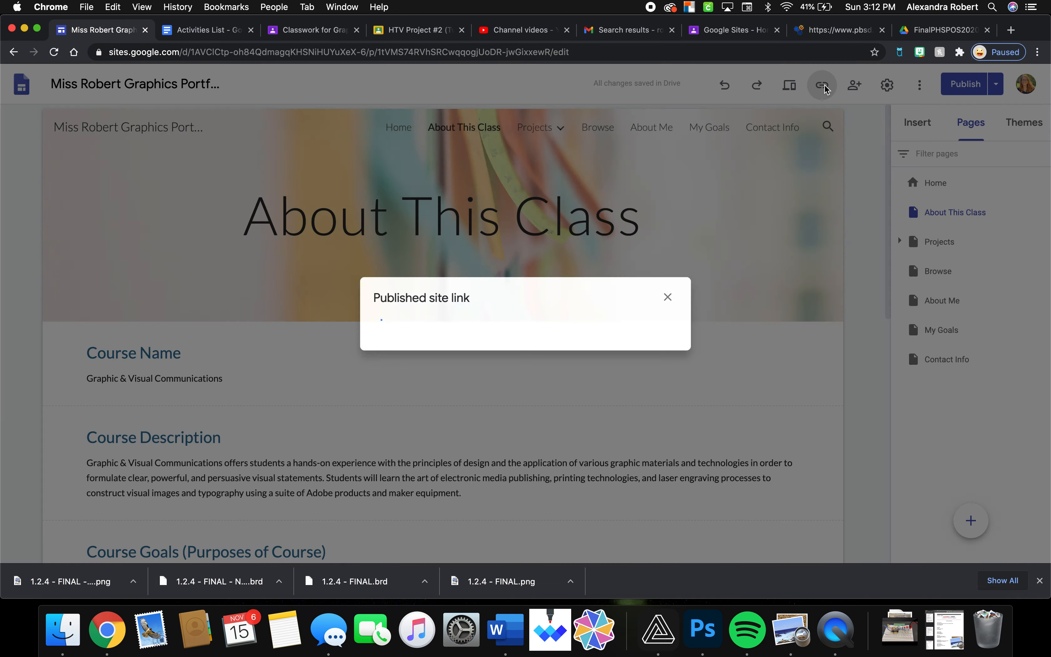
left_click(651, 321)
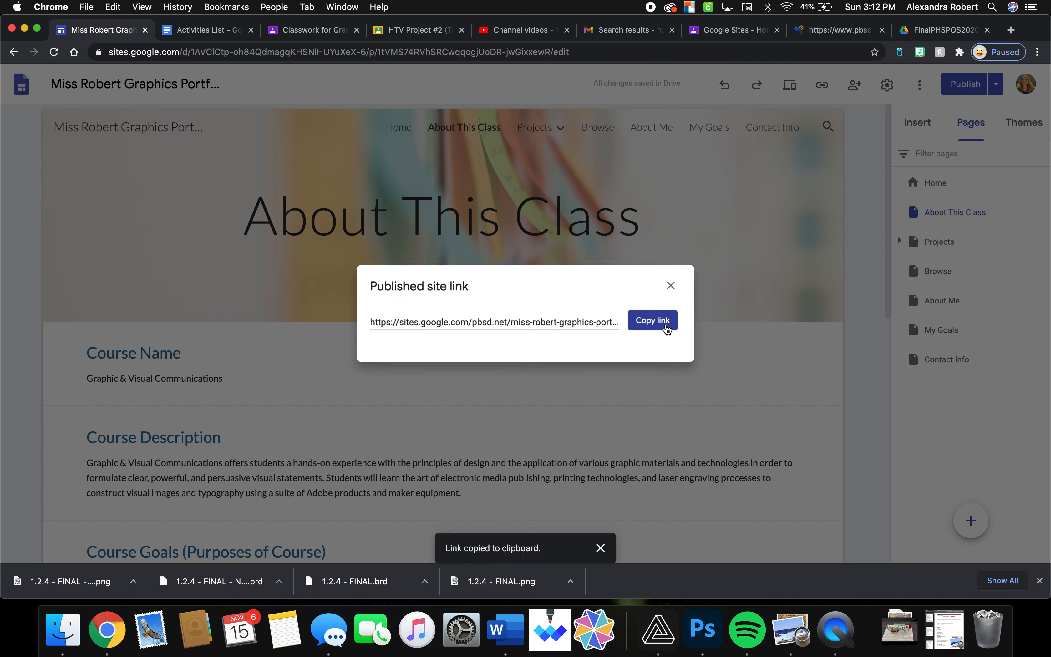
left_click(733, 30)
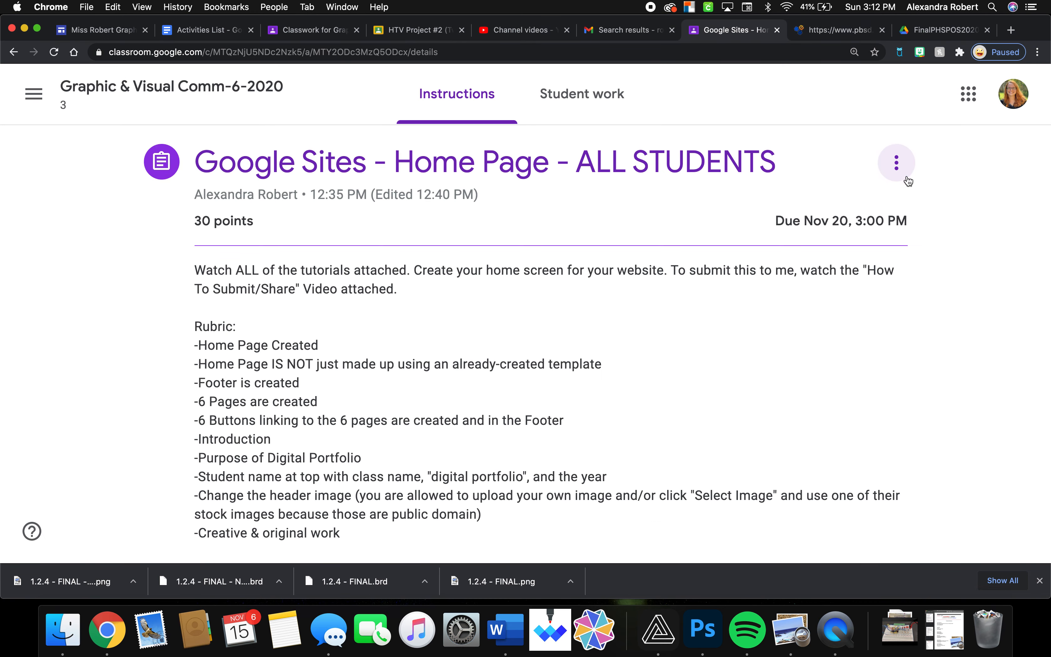
mouse_move(506, 386)
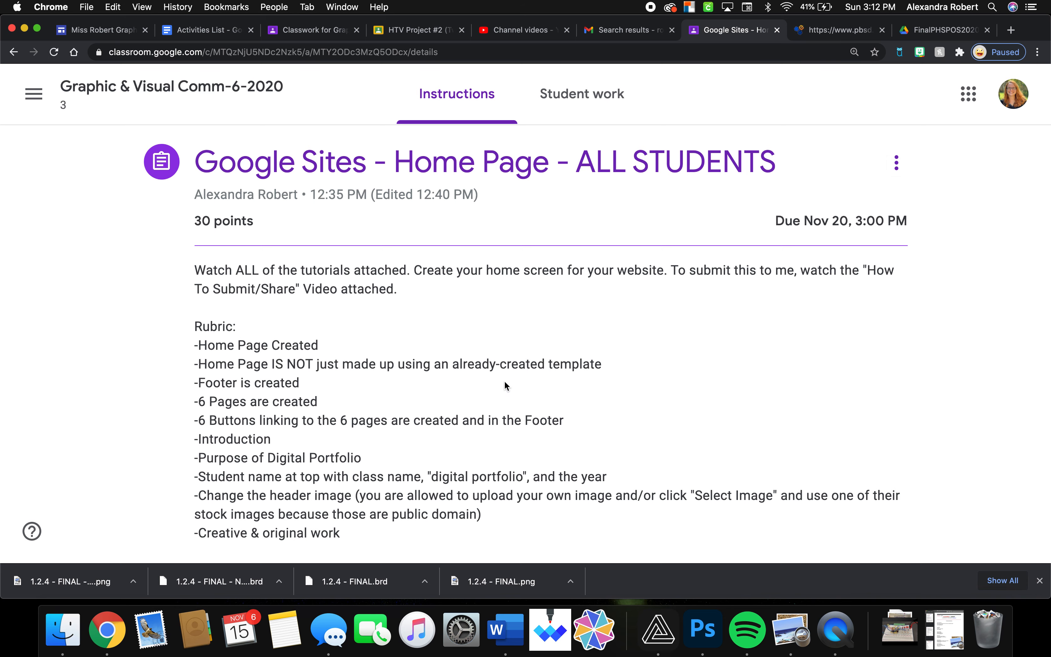
mouse_move(410, 368)
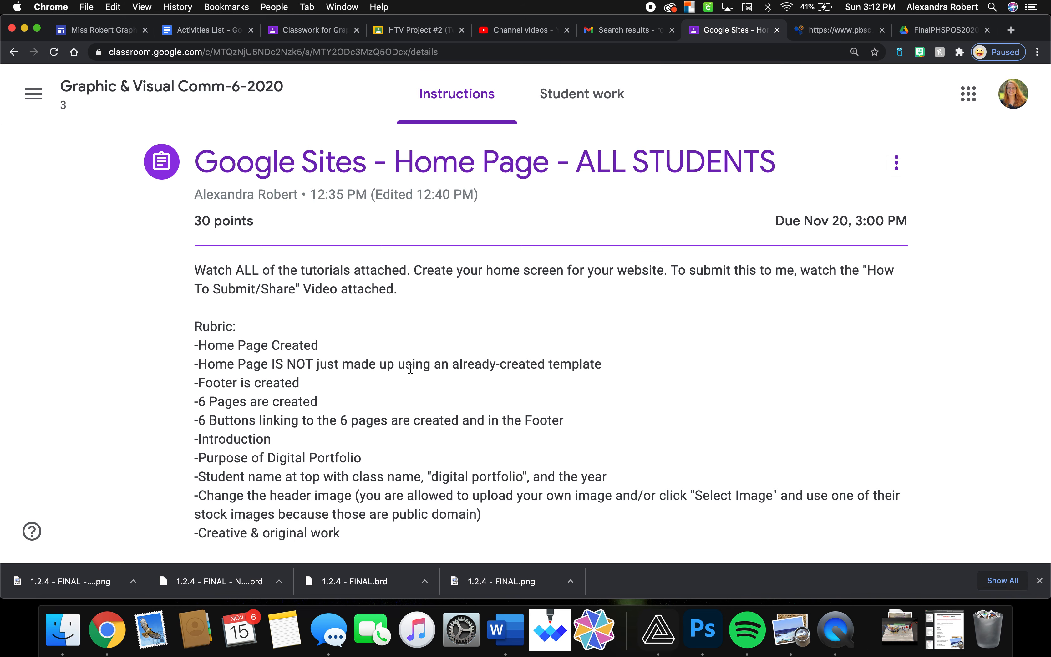
Go to the class's Classwork list of assignments
scroll("down", 3)
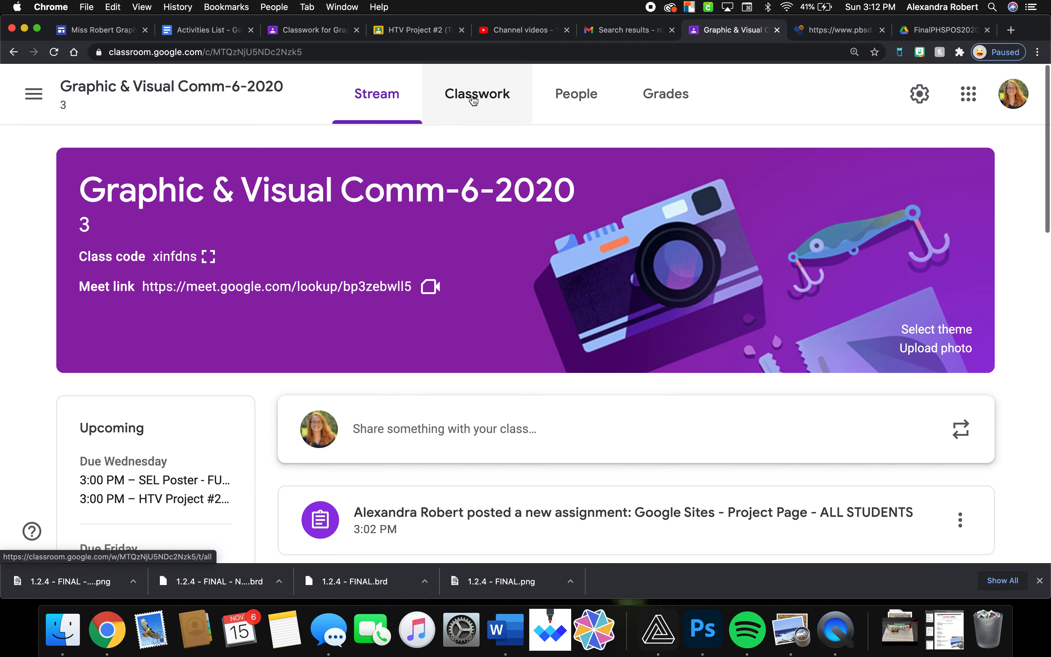
left_click(477, 94)
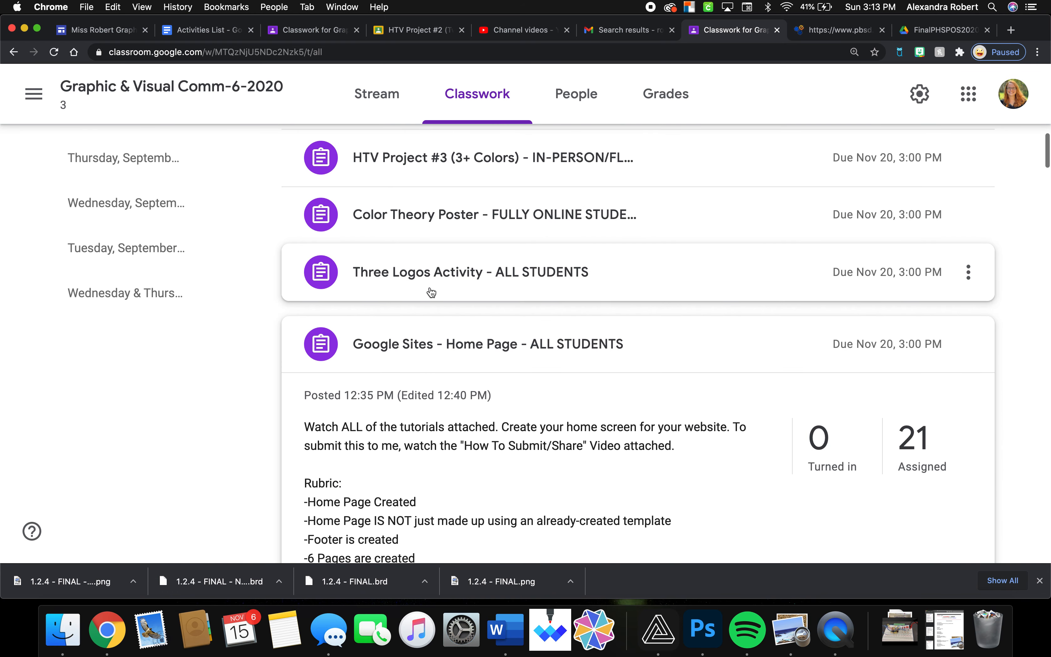